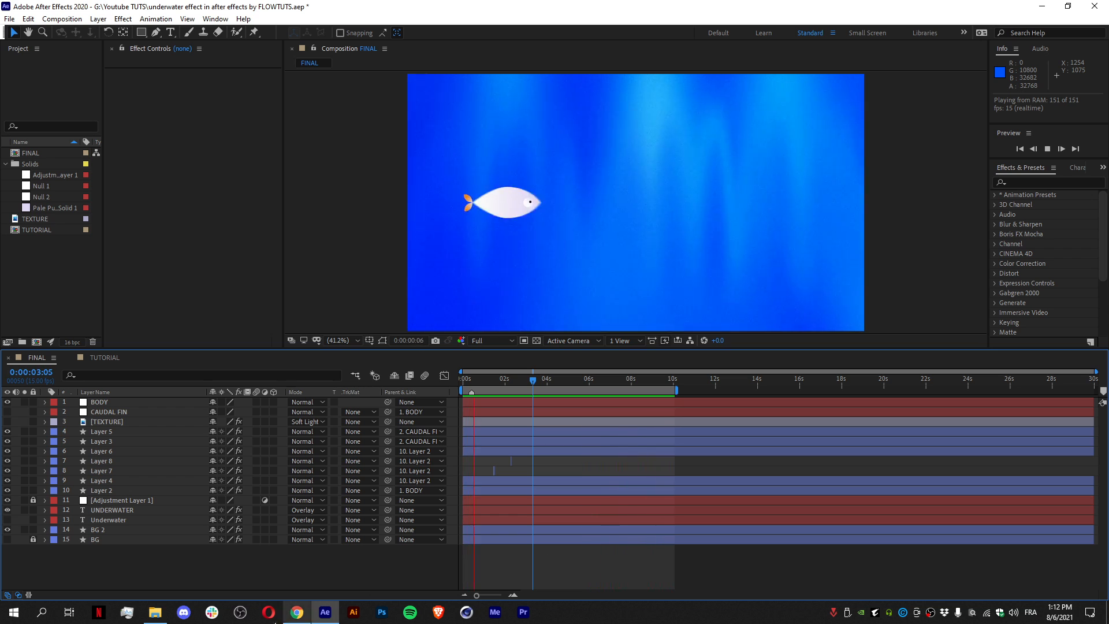
Switch to the After Effects project holding the TUTORIAL composition's BG layer.
click(297, 612)
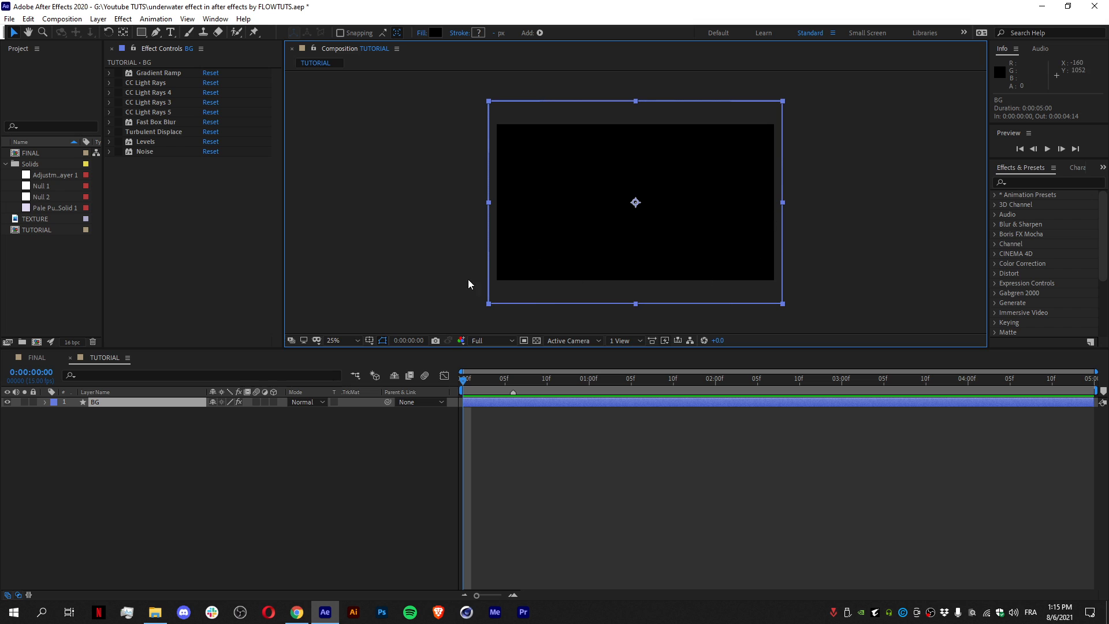
Reveal the BG layer's Scale and enable Gradient Ramp so the layer fills blue.
key(s)
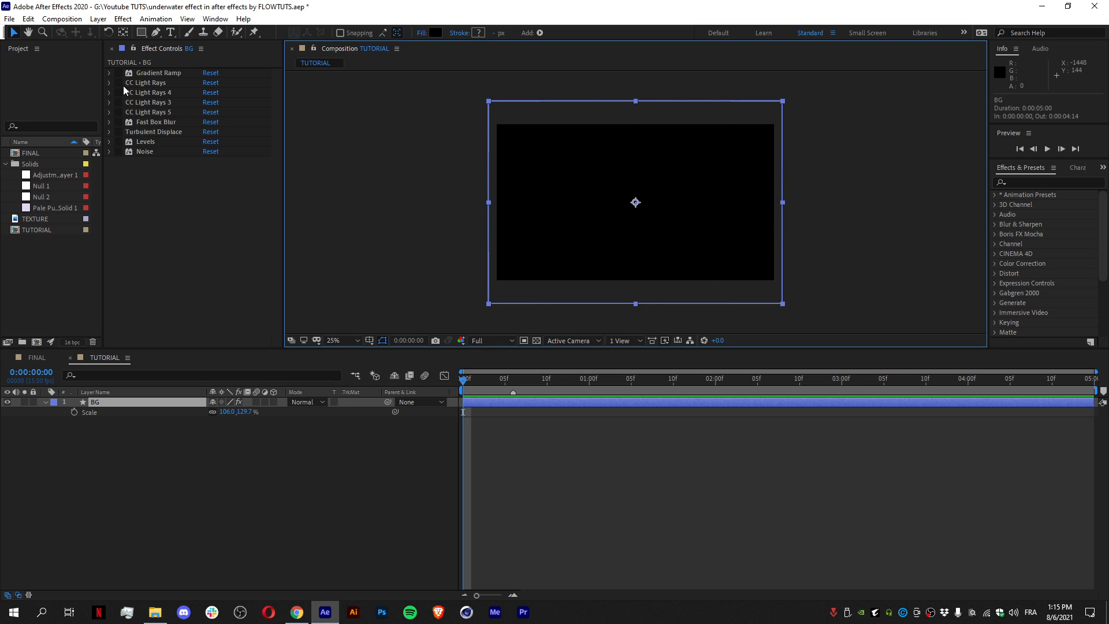
click(116, 73)
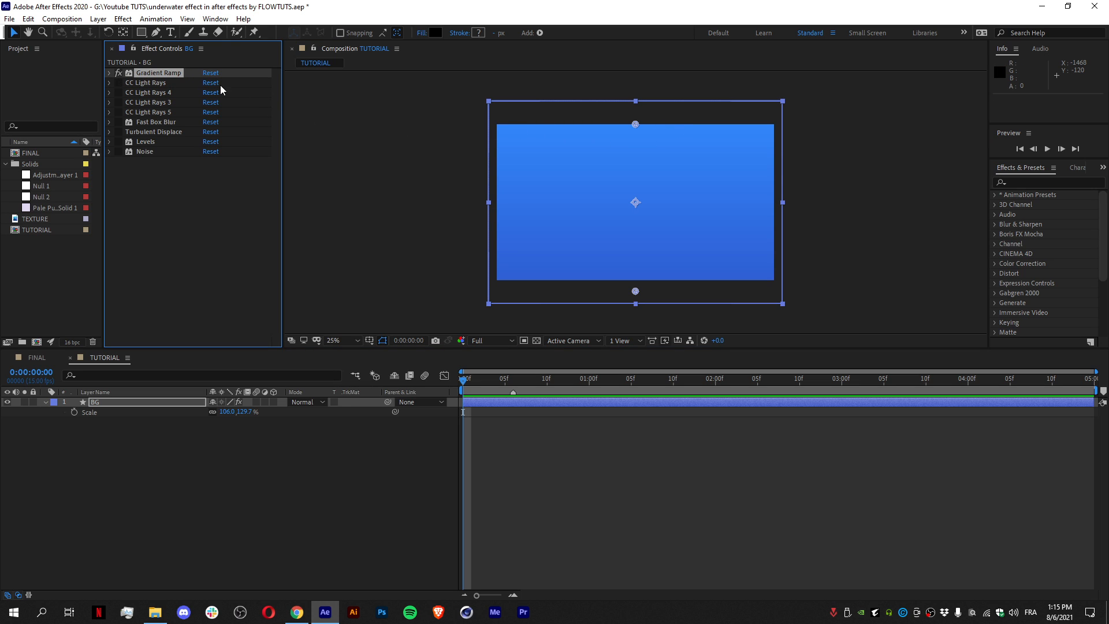
click(110, 71)
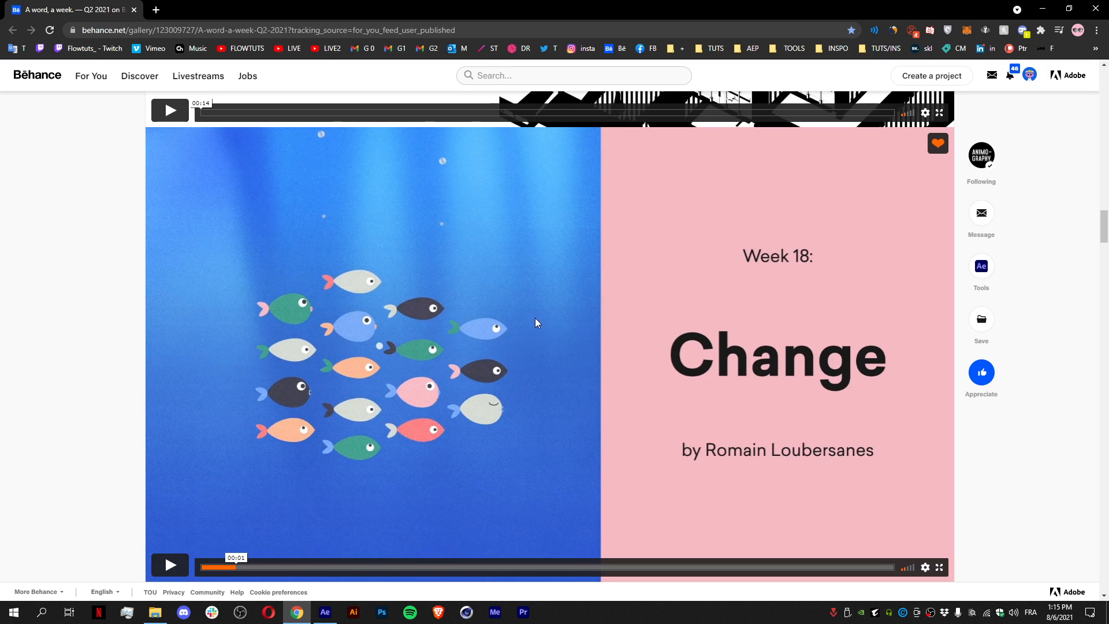
mouse_move(380, 302)
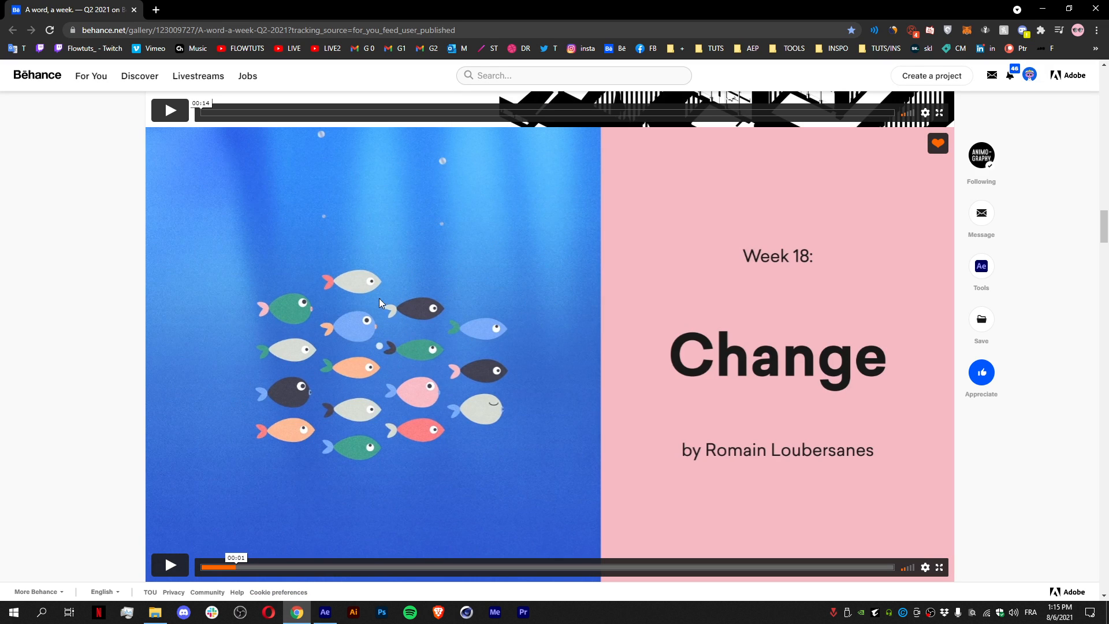
Compare the Behance underwater fish reference with the blue gradient in After Effects.
click(323, 613)
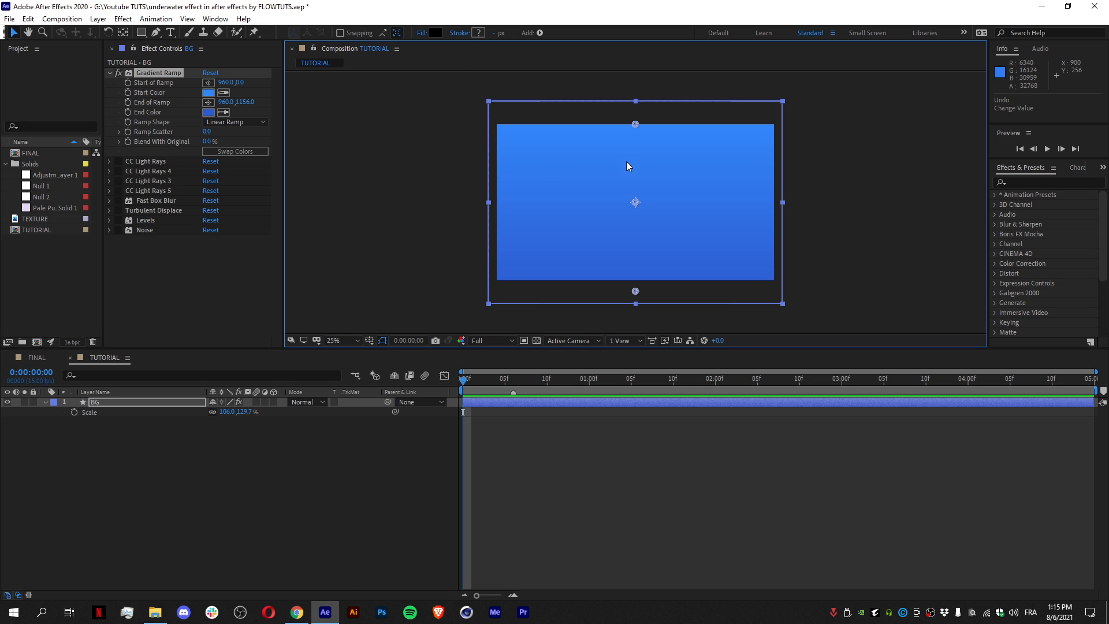
click(295, 612)
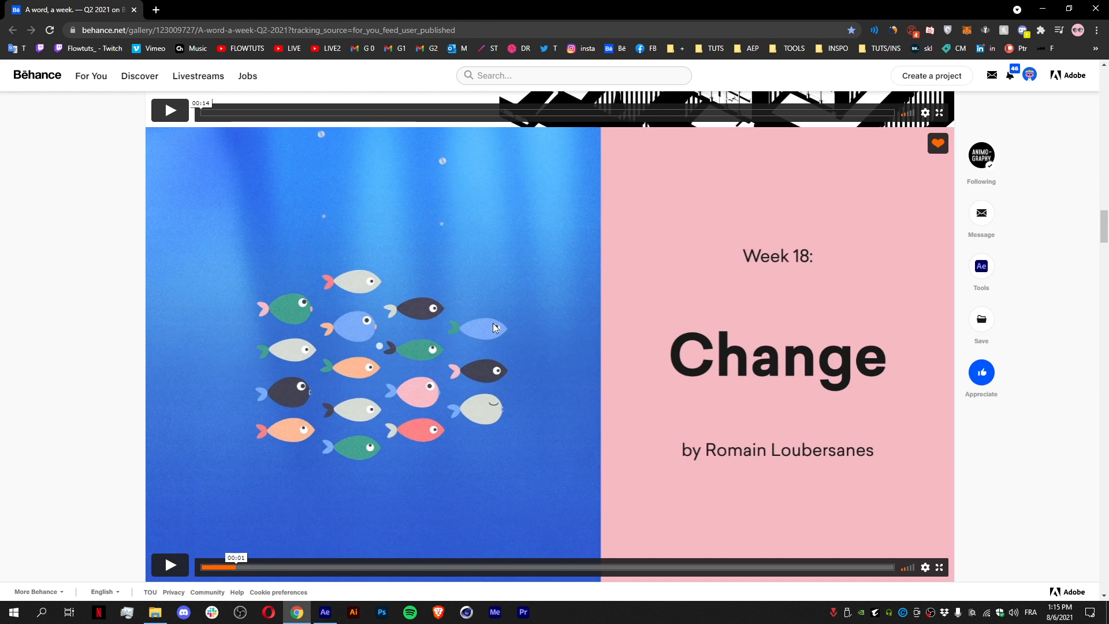
mouse_move(511, 258)
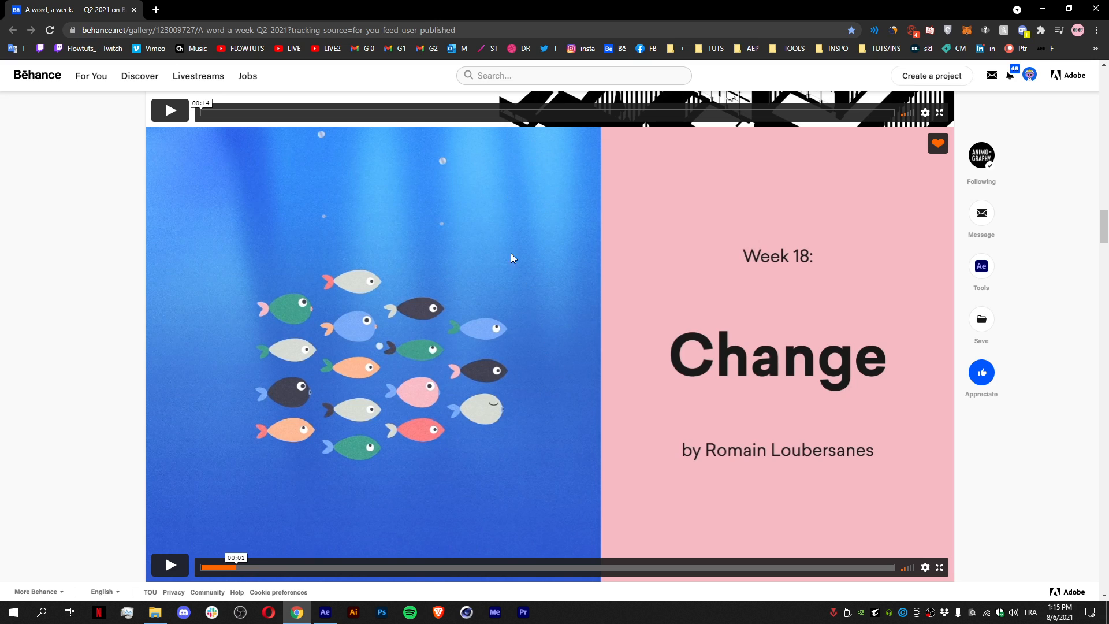
click(325, 613)
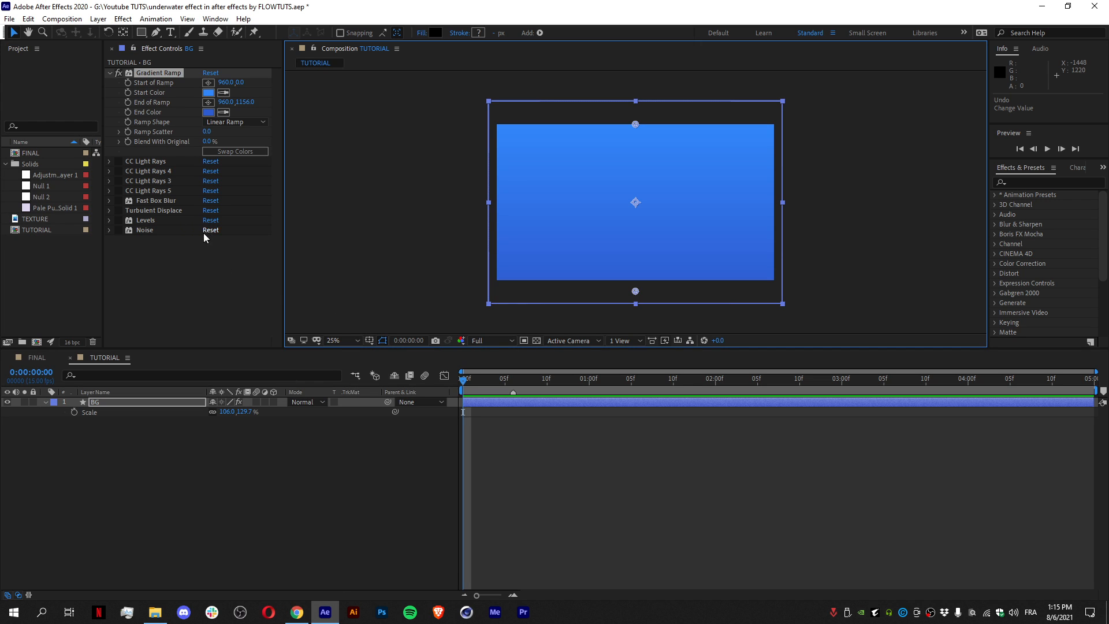
mouse_move(135, 171)
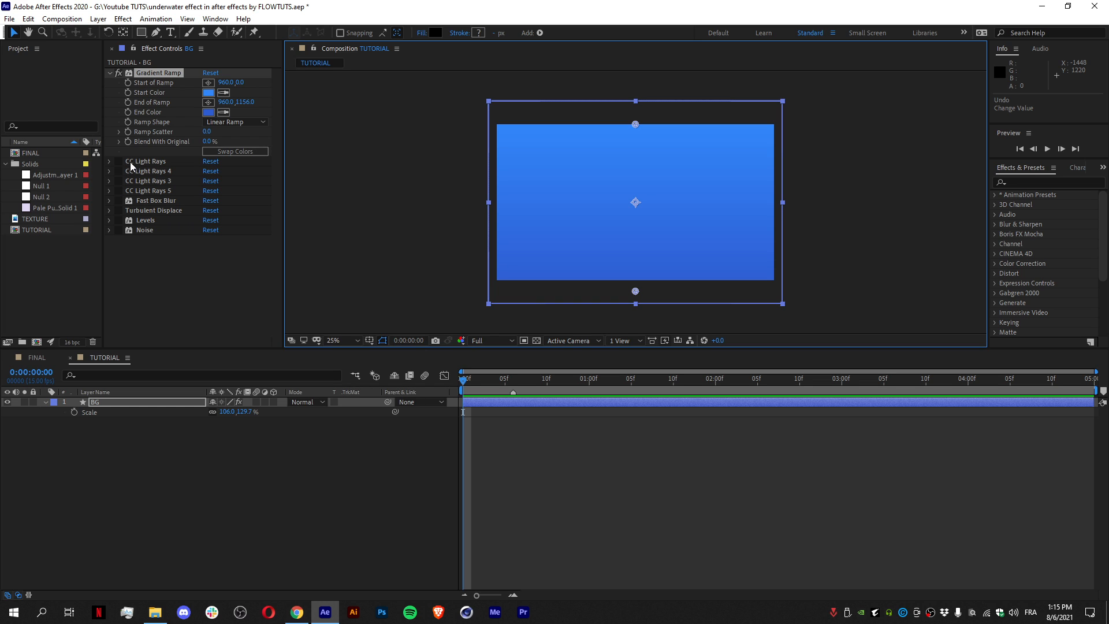
Enable CC Light Rays and position its glowing centre just above the frame's top edge.
click(110, 160)
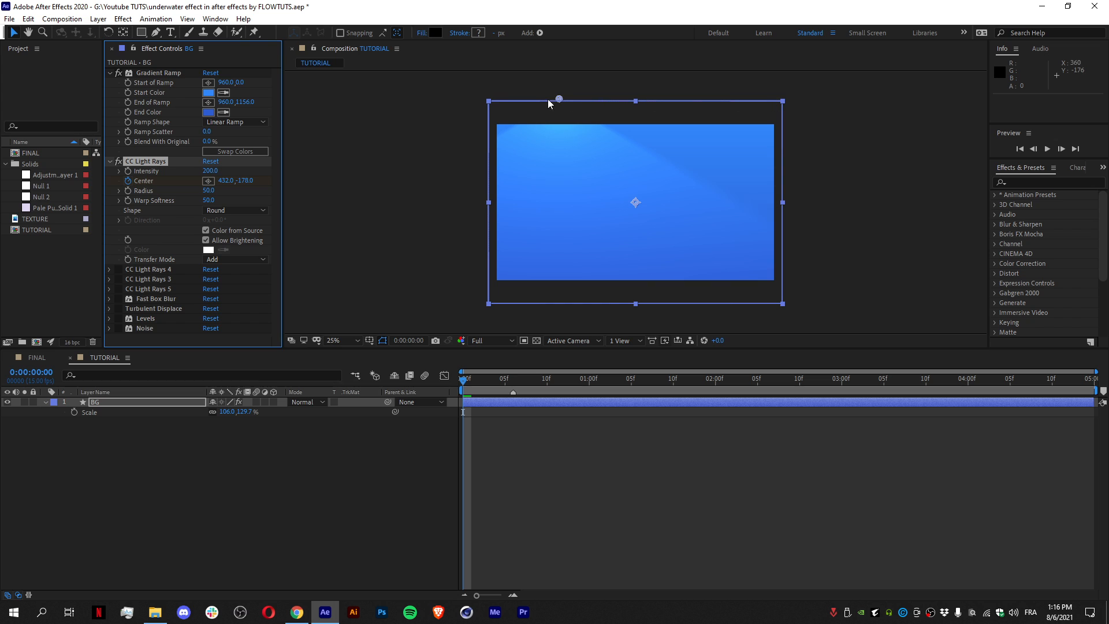
drag(559, 100, 566, 149)
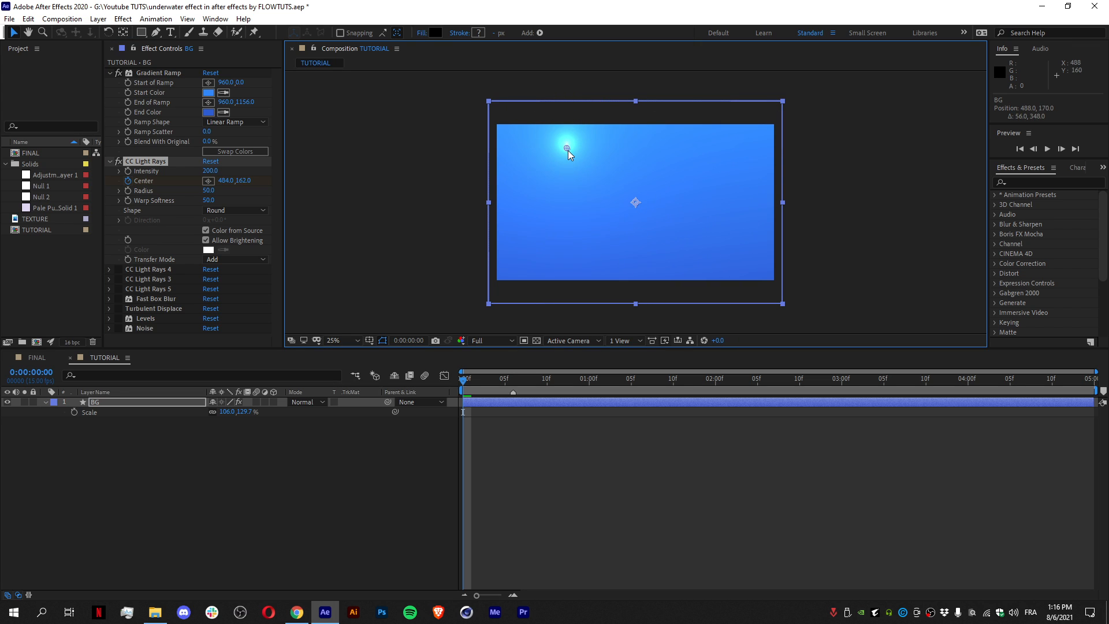
drag(566, 147, 563, 158)
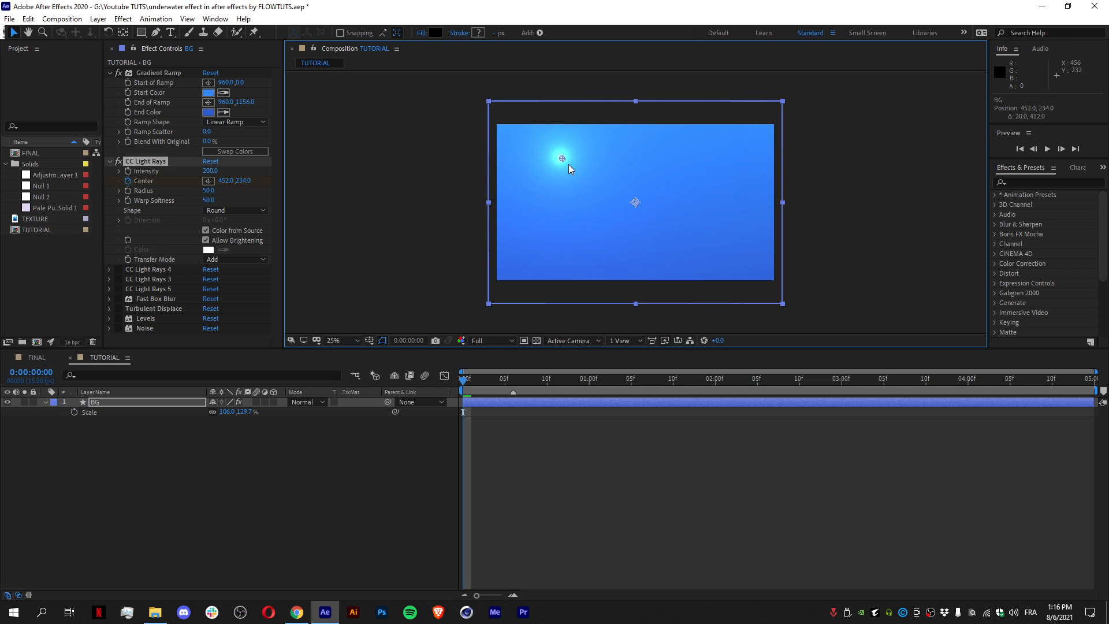
drag(563, 158, 559, 99)
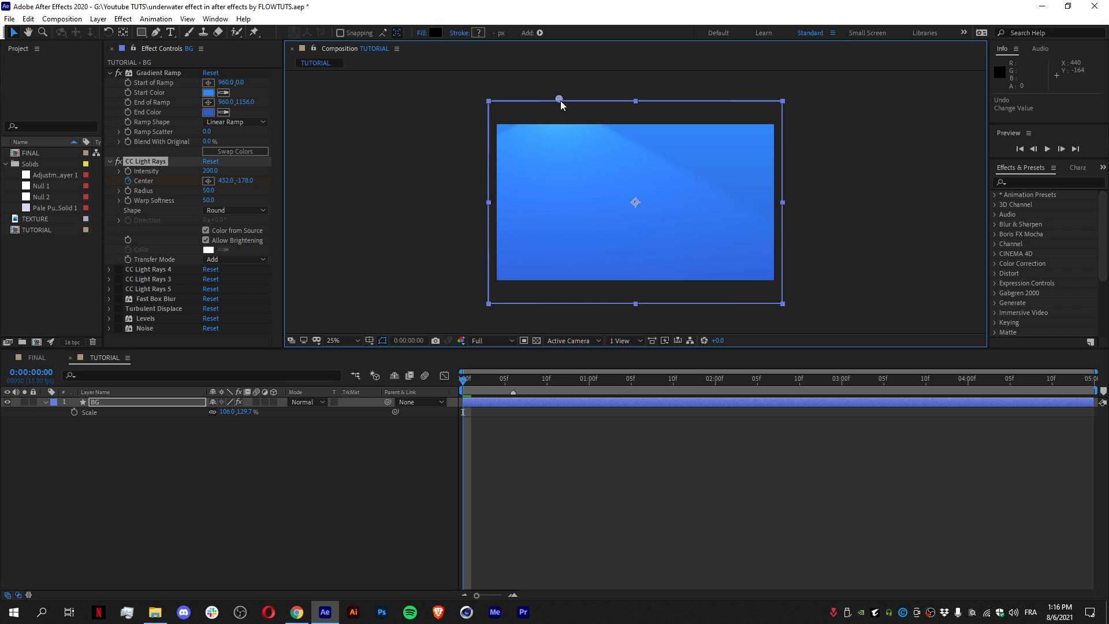
drag(560, 100, 559, 97)
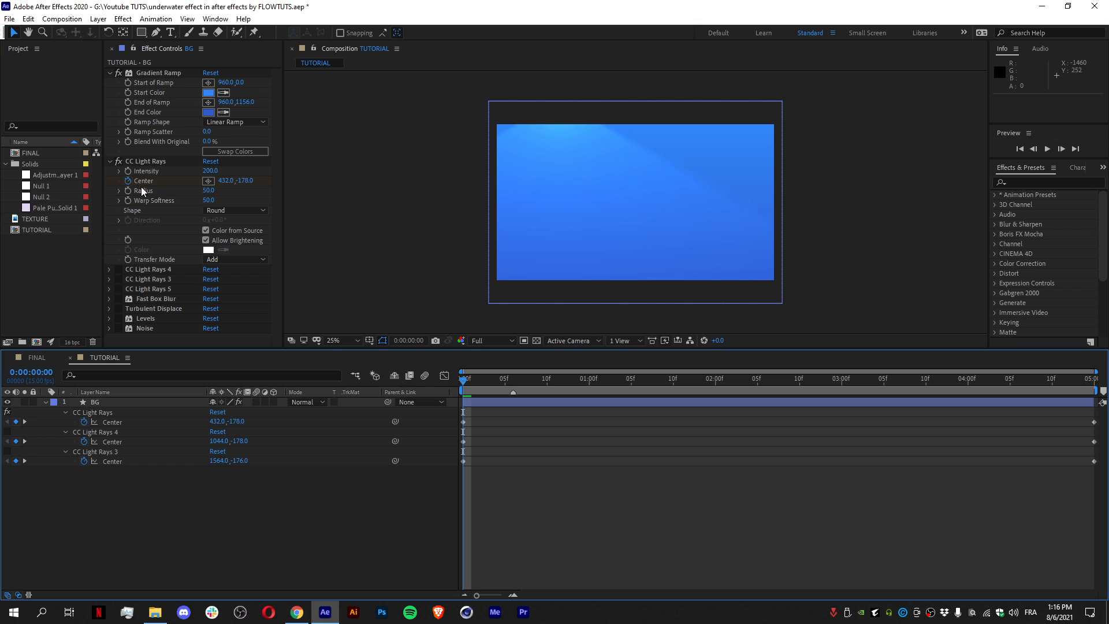
mouse_move(639, 120)
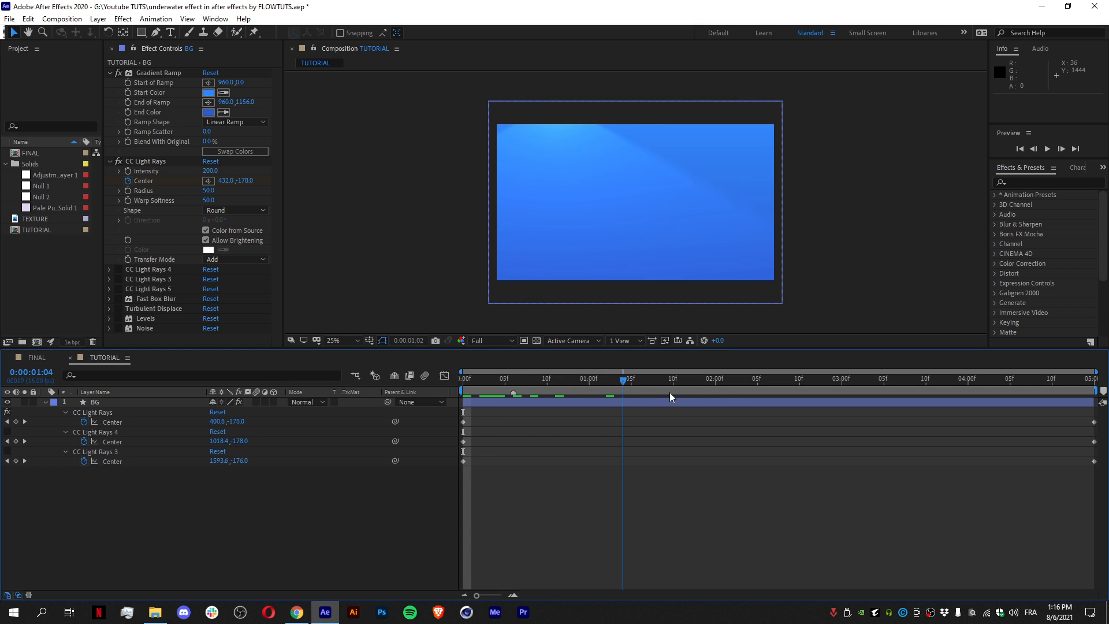
Scrub through time to check the keyframed light-ray centres drifting.
drag(629, 383, 511, 384)
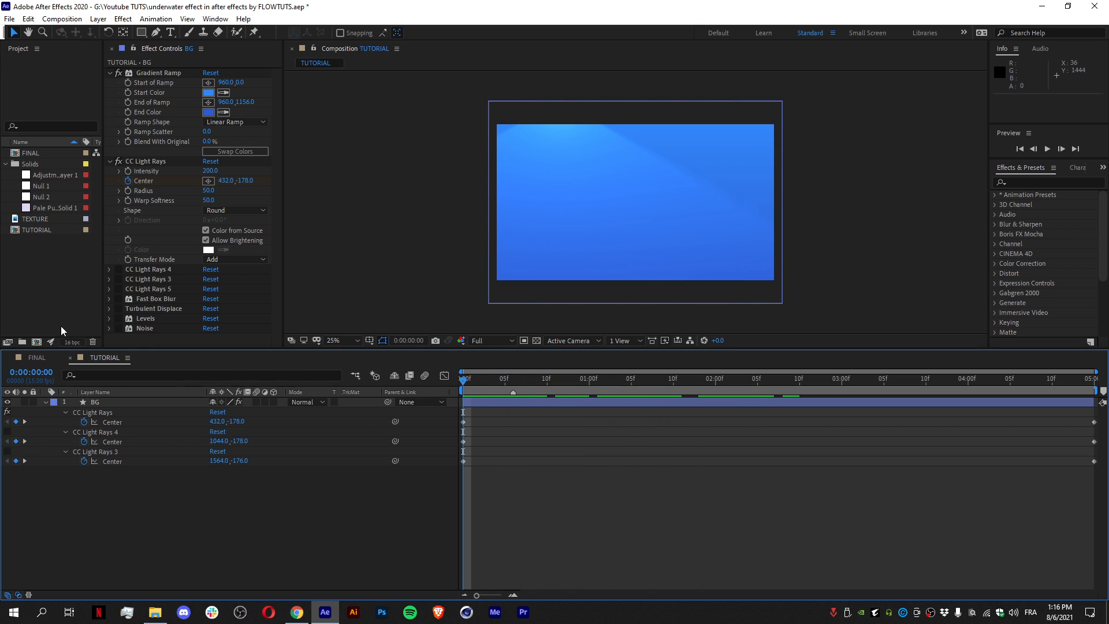
mouse_move(109, 171)
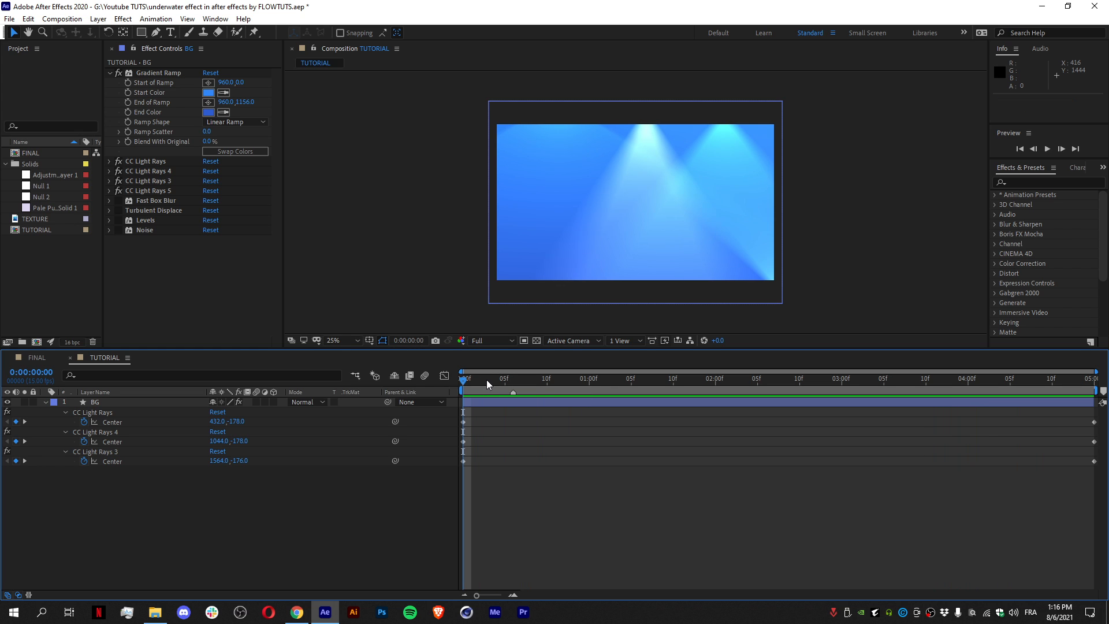
Check the Behance fish reference against the three light beams on the BG layer.
click(297, 613)
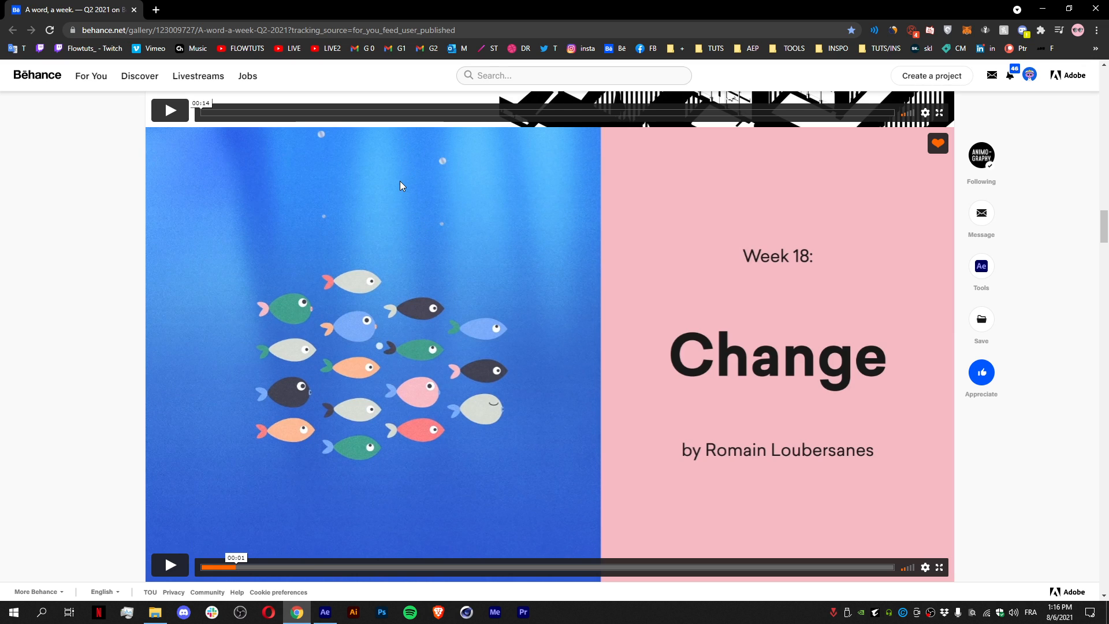
mouse_move(416, 244)
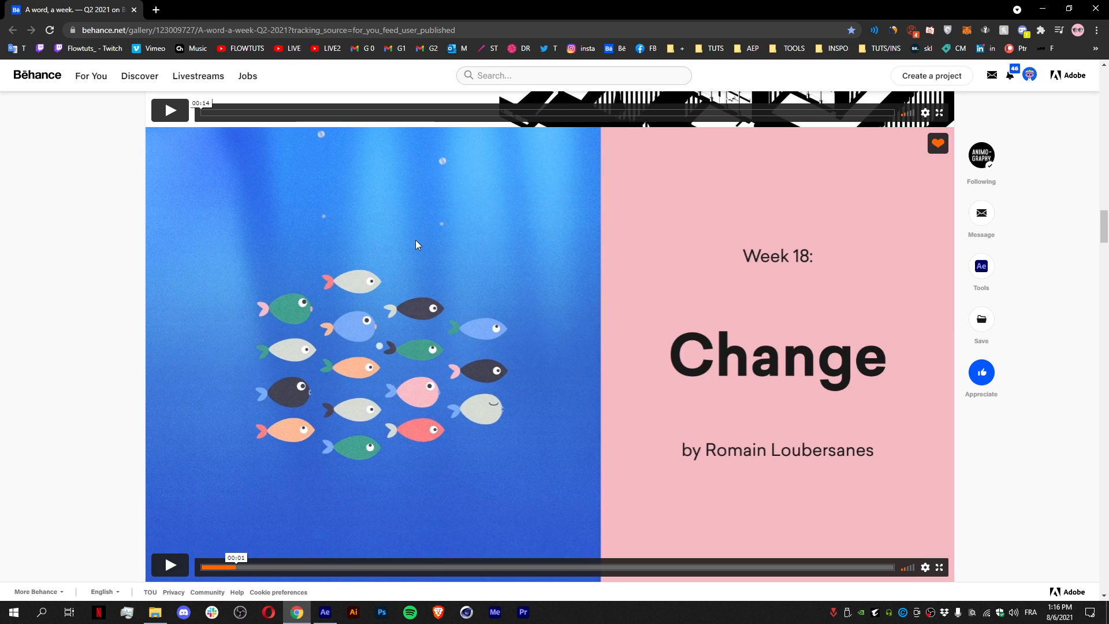
click(323, 612)
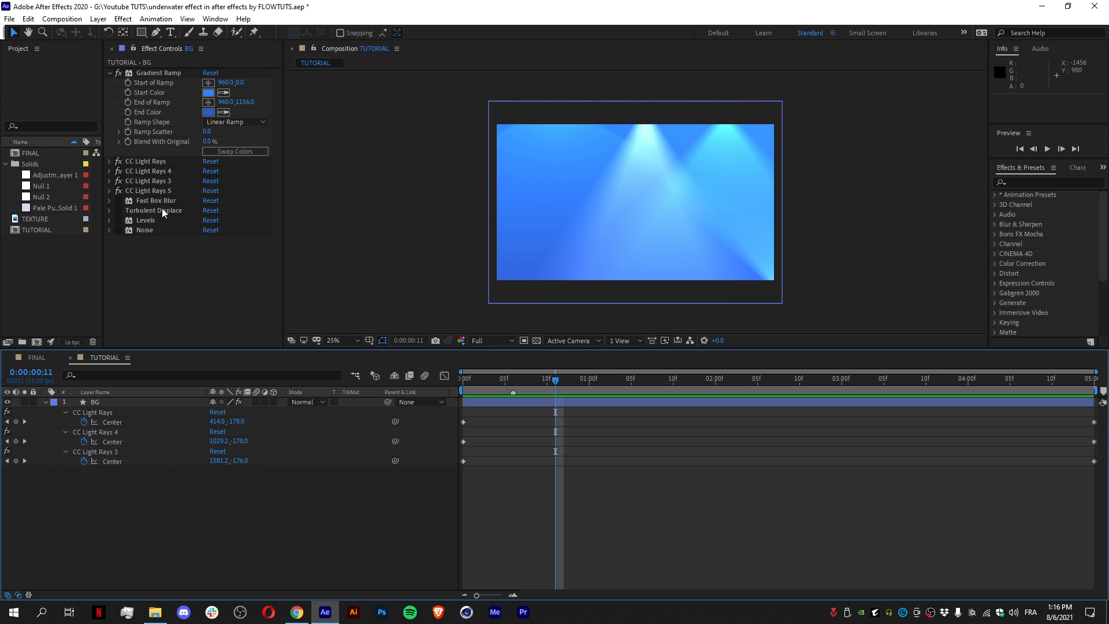
Give Fast Box Blur a 90 radius with Horizontal and Vertical blur dimensions.
click(109, 199)
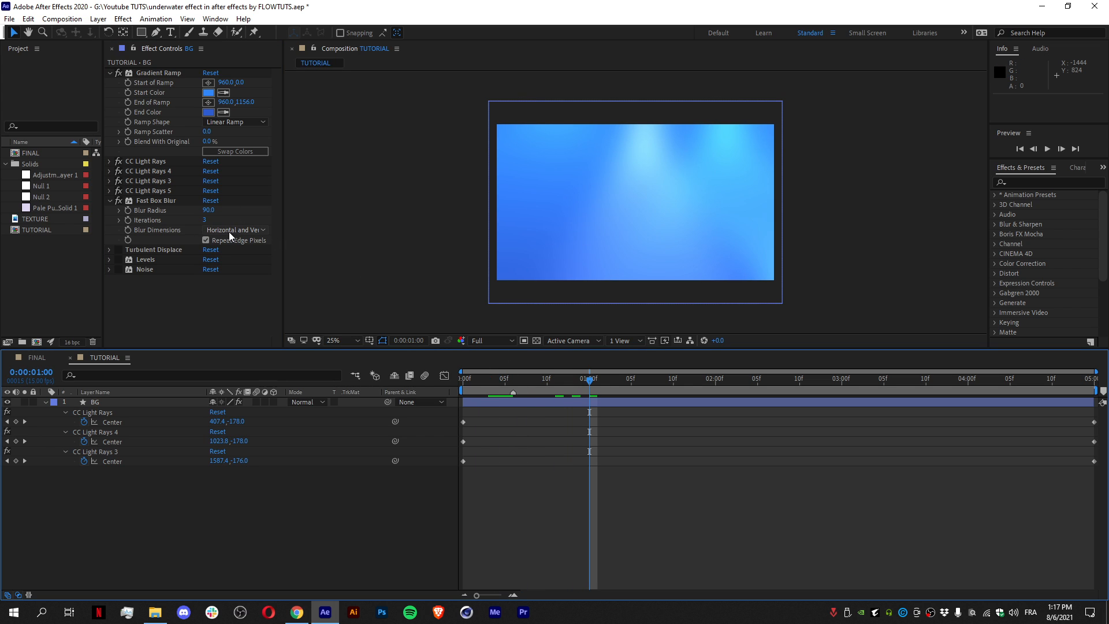
click(234, 228)
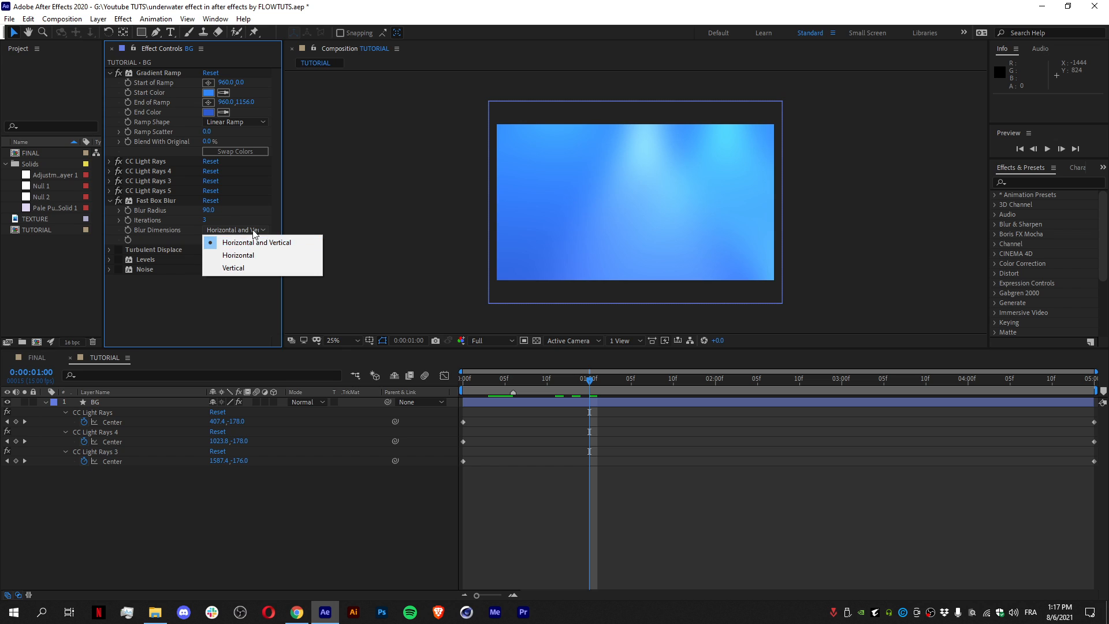
click(256, 242)
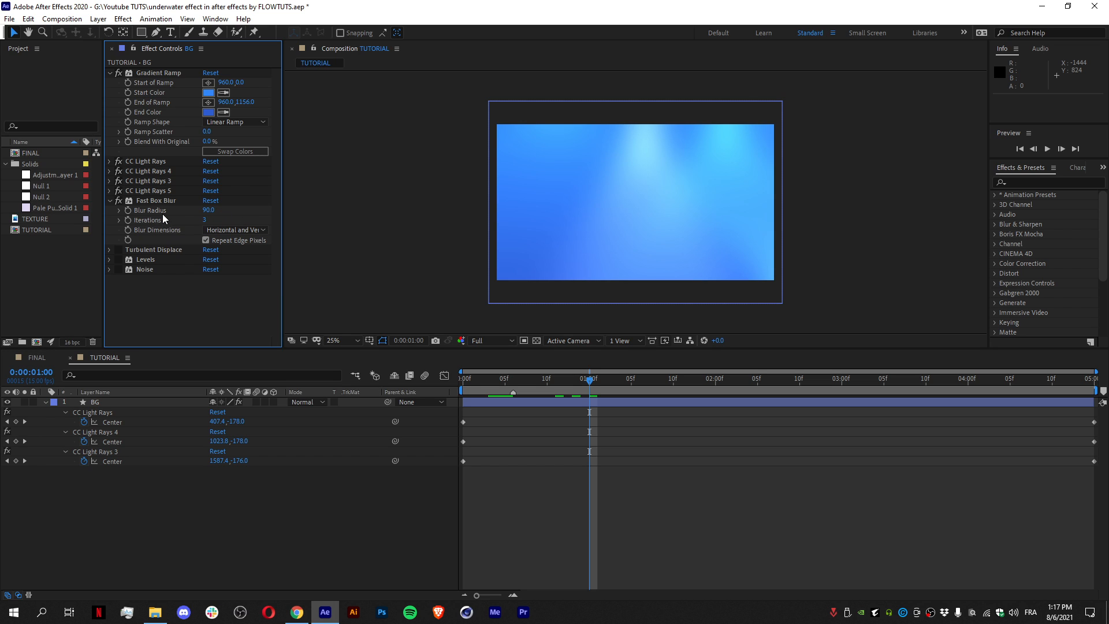
mouse_move(127, 245)
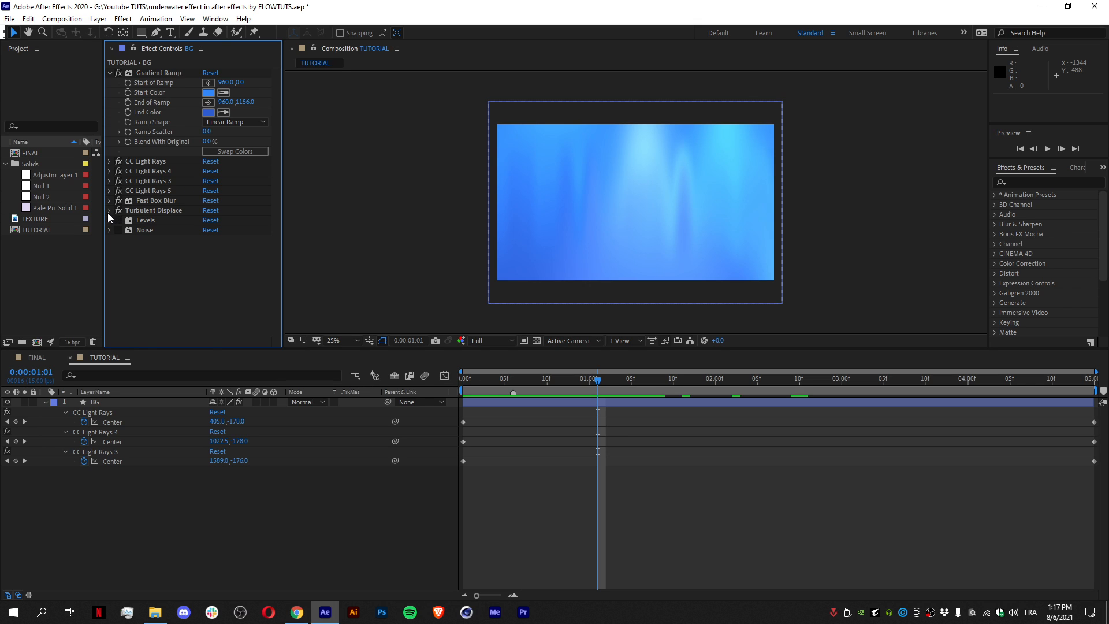
Set Turbulent Displace's displacement type to Vertical Displacement.
click(109, 200)
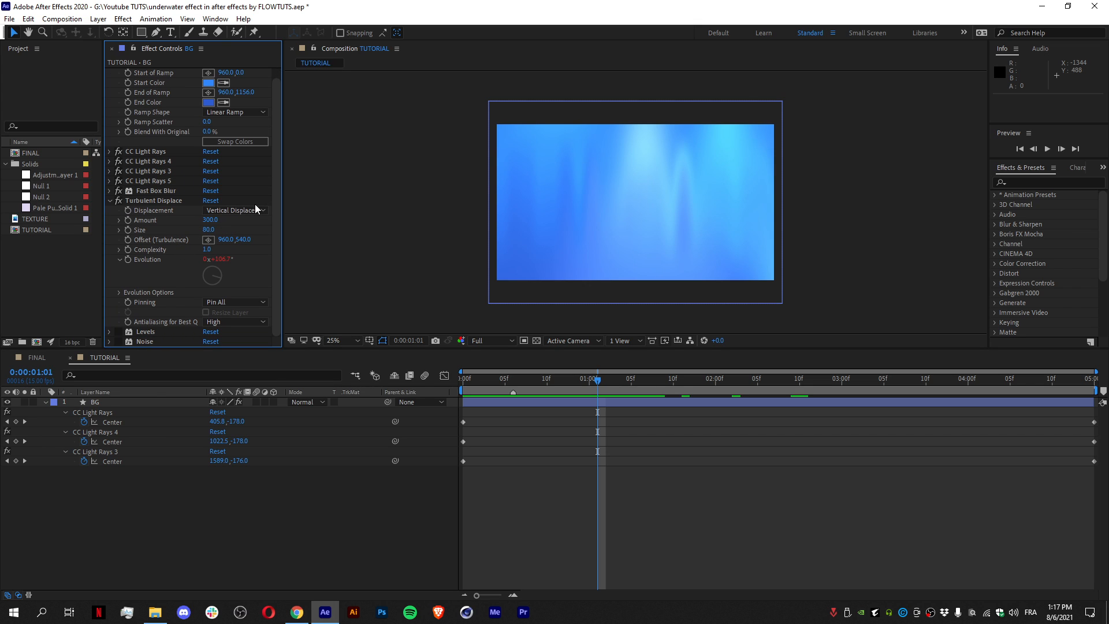
click(235, 210)
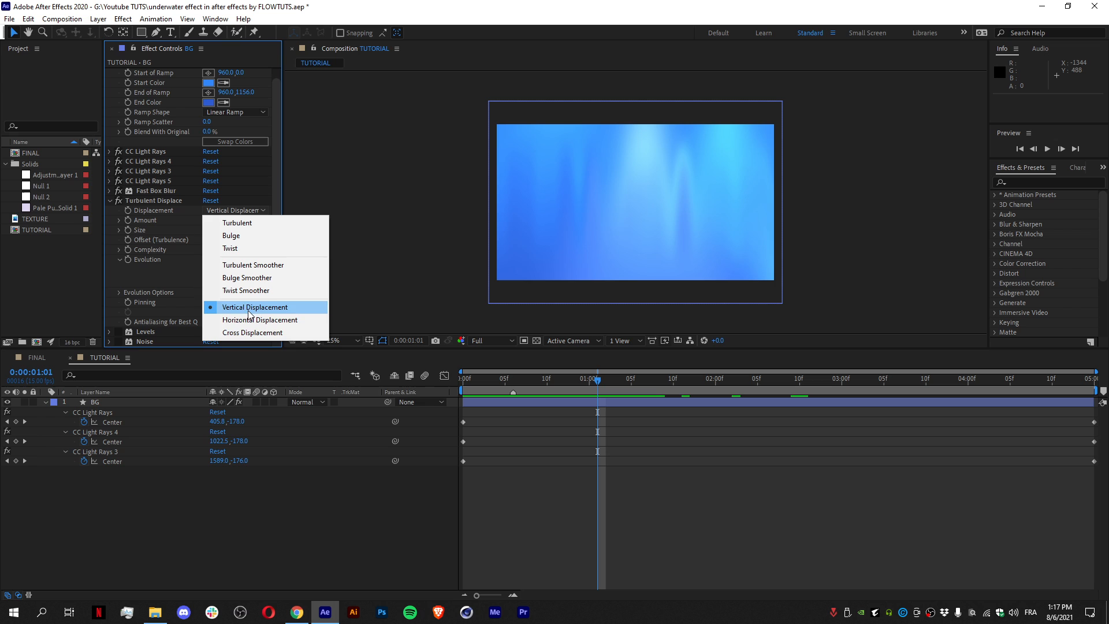
click(235, 221)
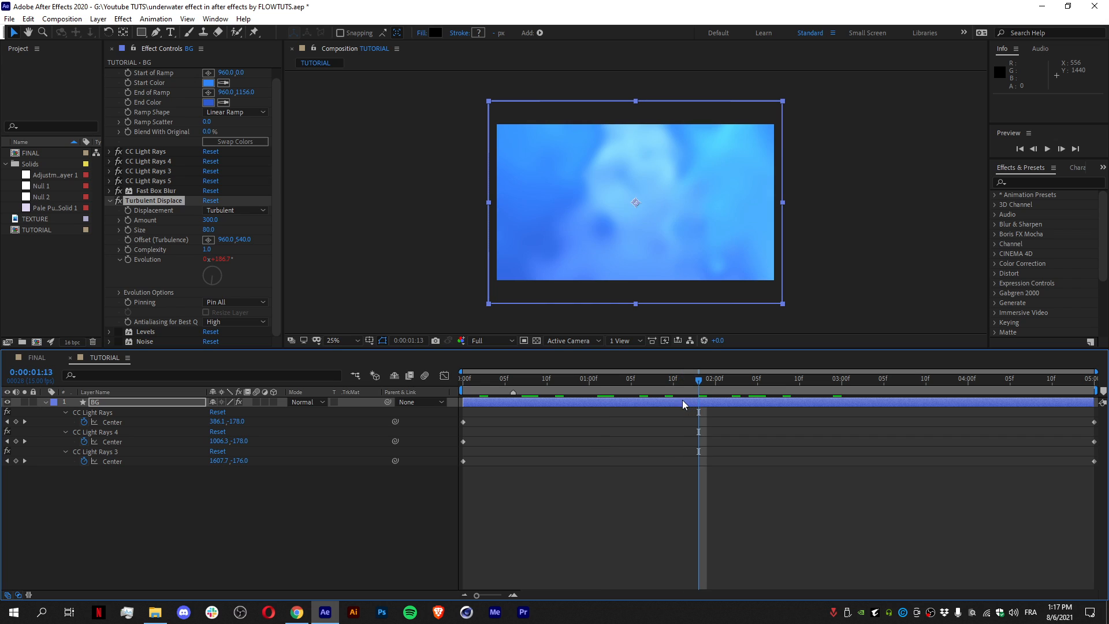
click(233, 210)
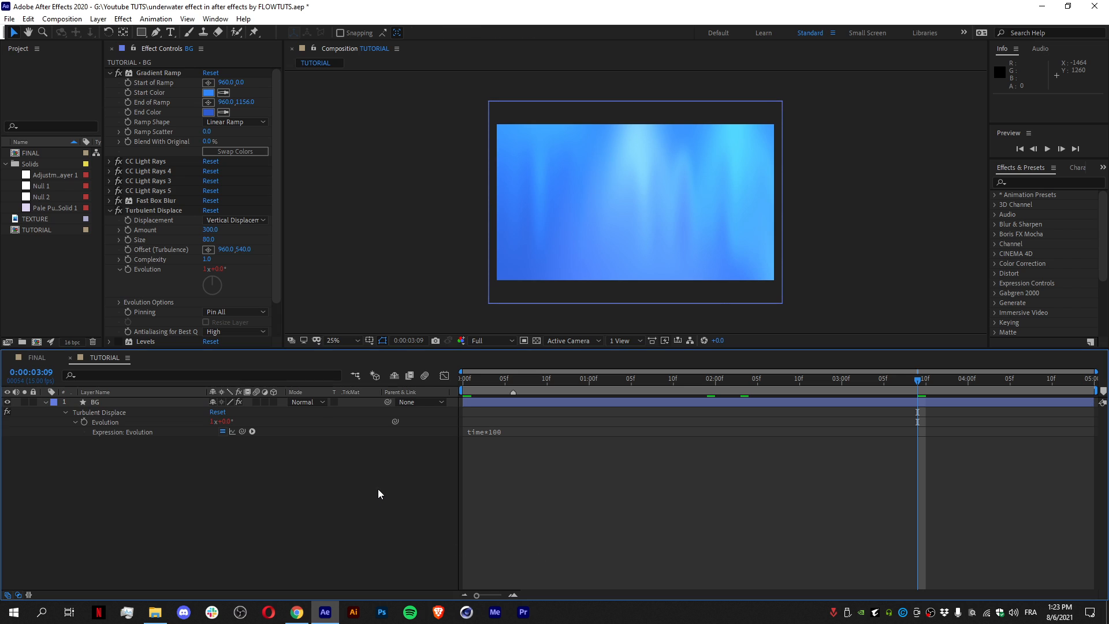
mouse_move(154, 278)
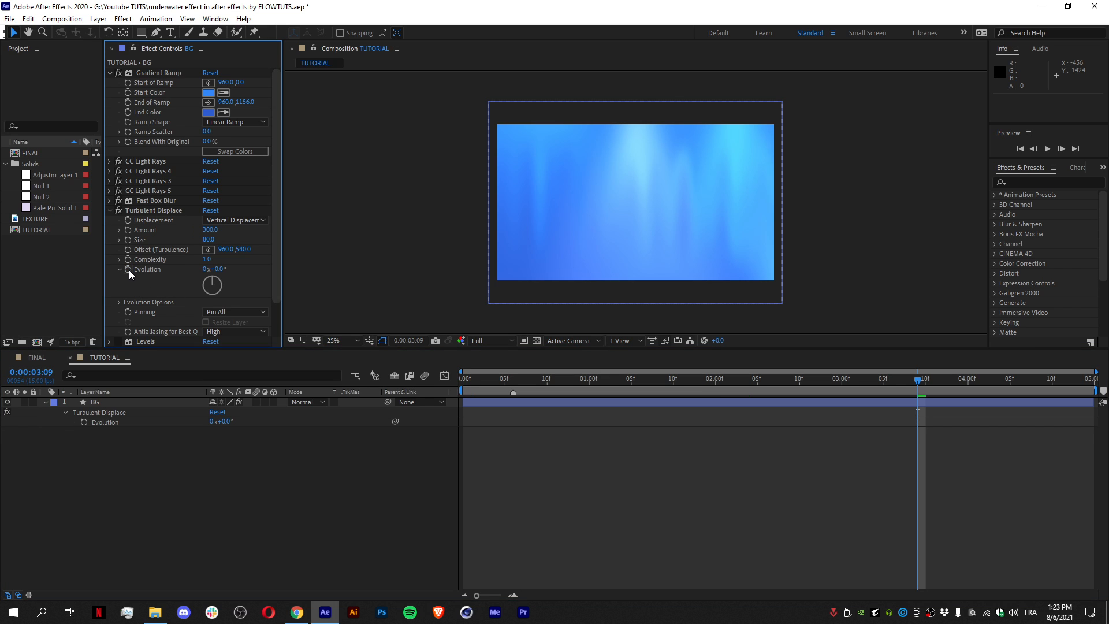
Drive Turbulent Displace Evolution with the expression time*100.
click(129, 269)
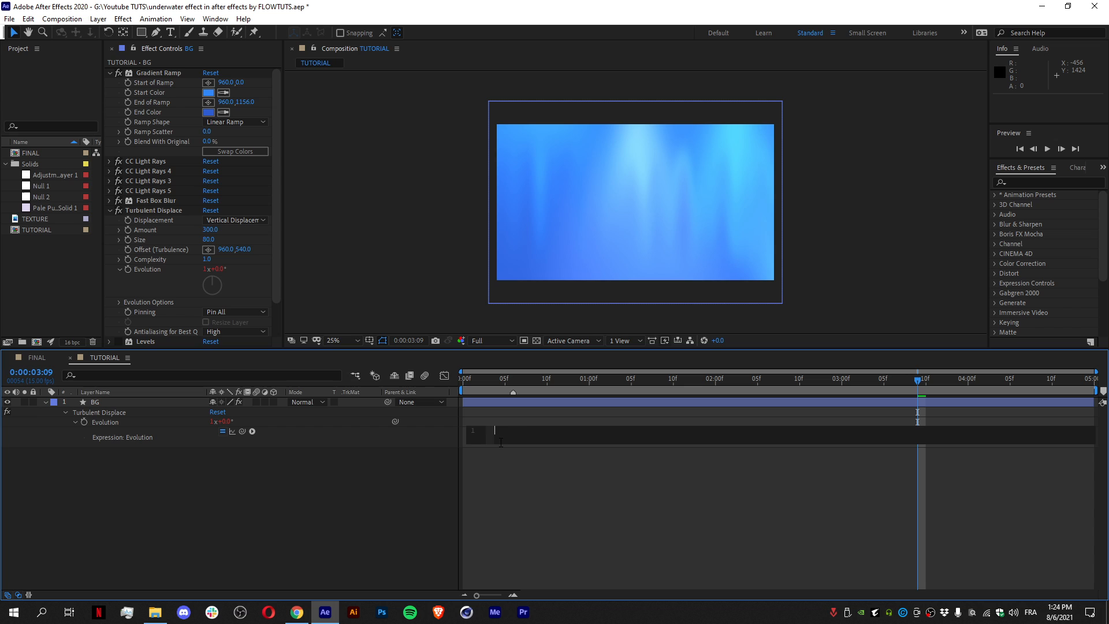
text(time*100)
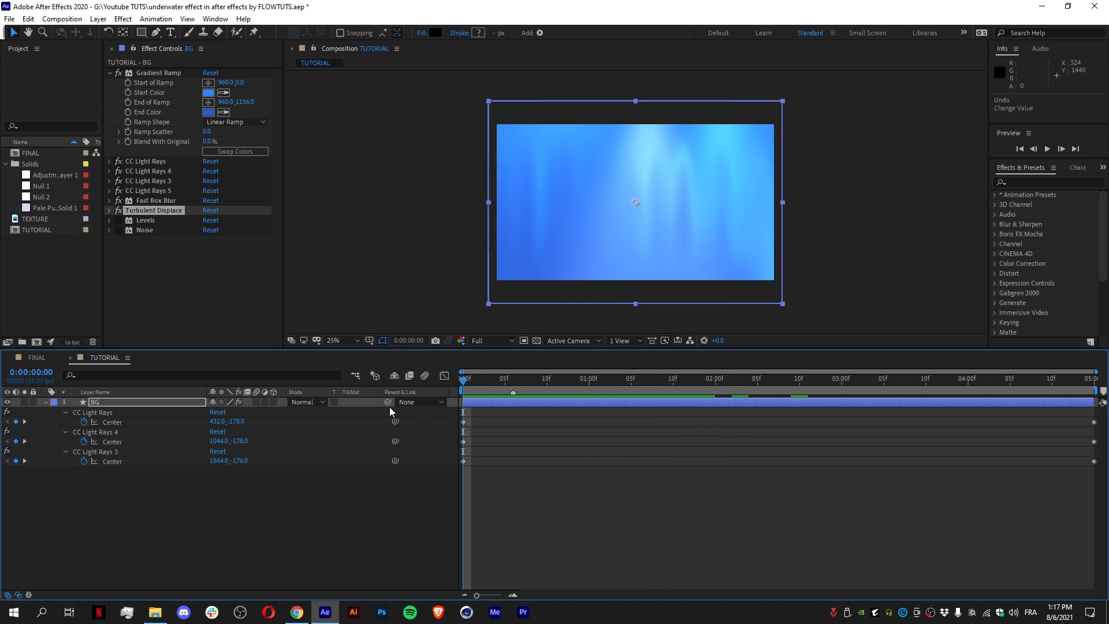
mouse_move(393, 411)
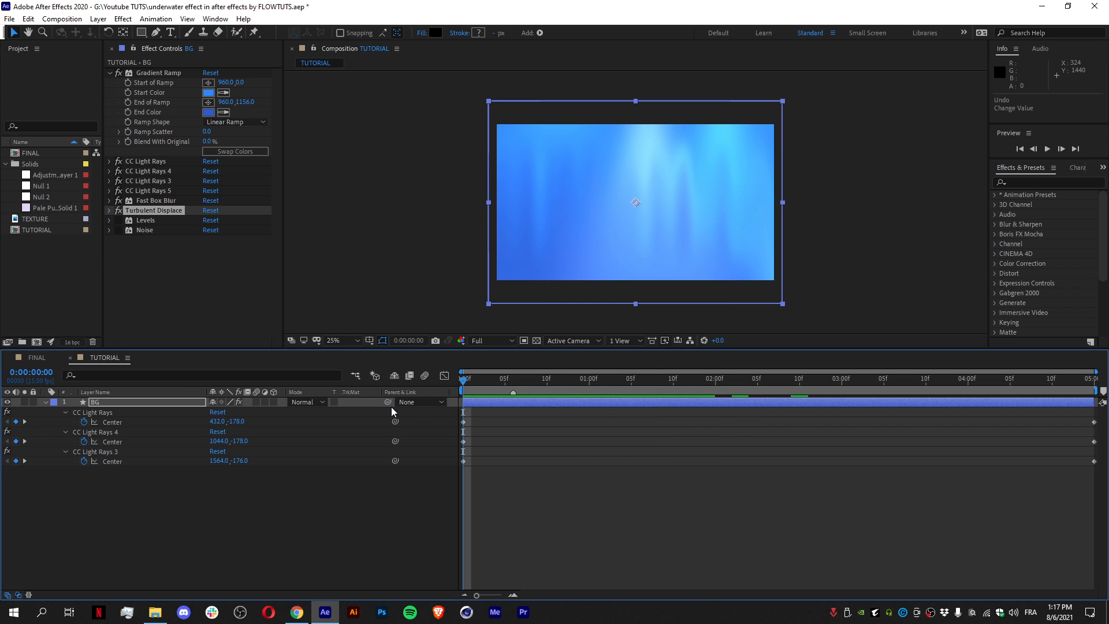
mouse_move(523, 376)
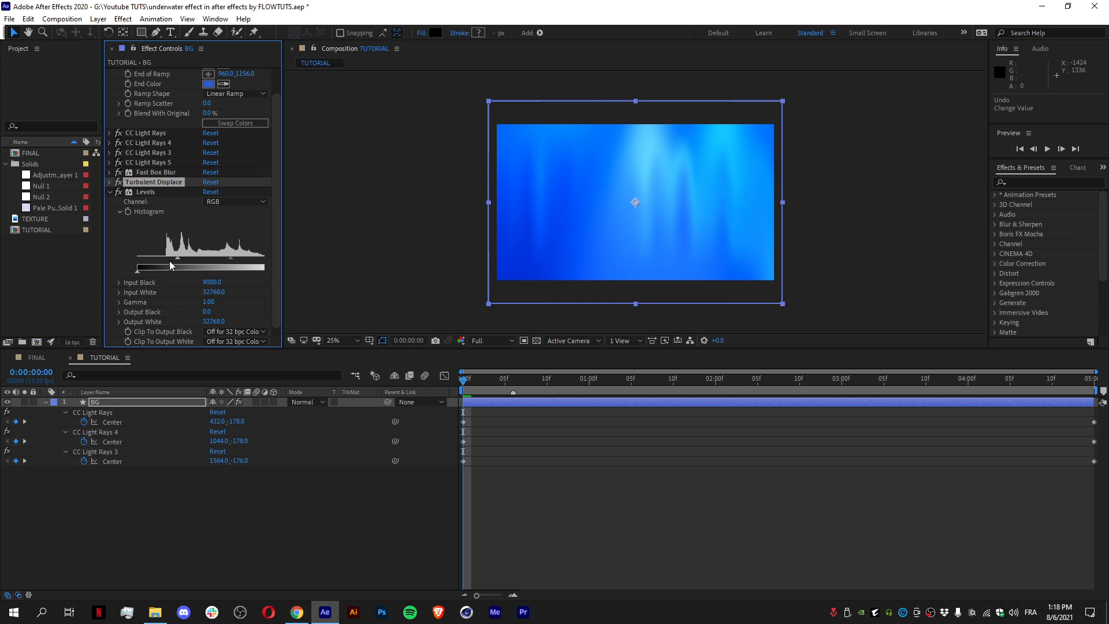
Raise the Levels Input Black to about 9000 to deepen the blues.
click(211, 282)
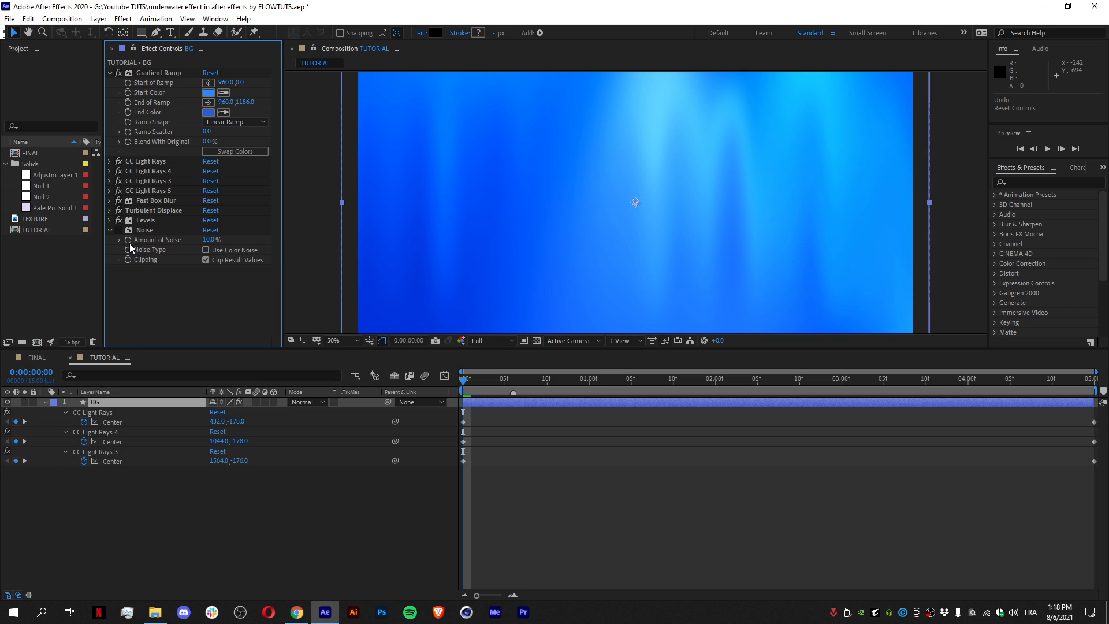
Leave Use Color Noise off and play a RAM preview of the rippling, grainy rays.
click(205, 260)
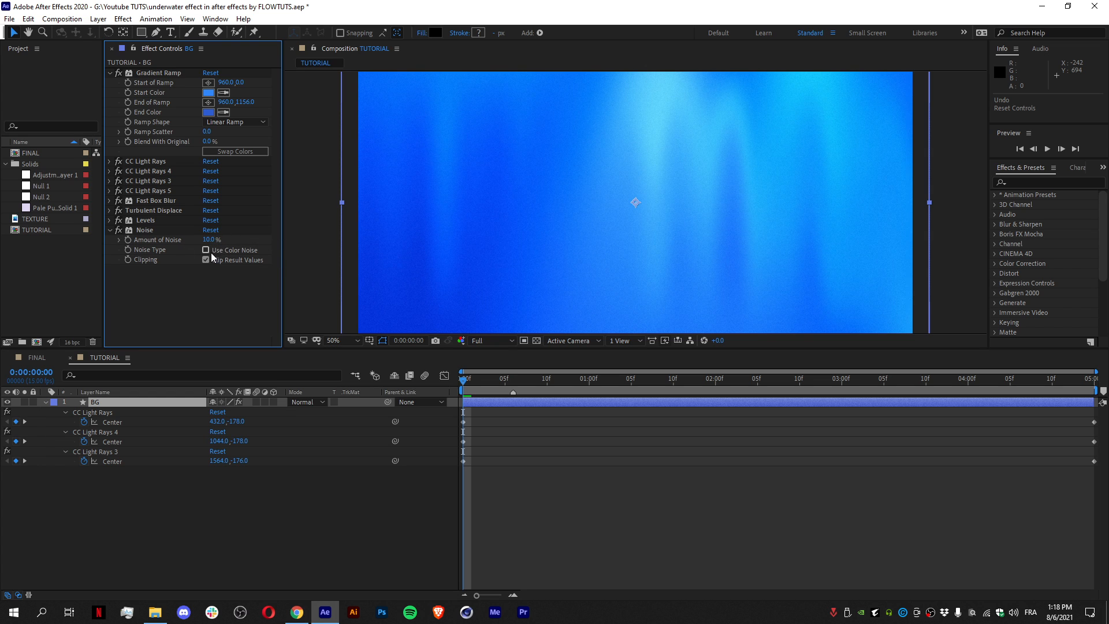
click(206, 249)
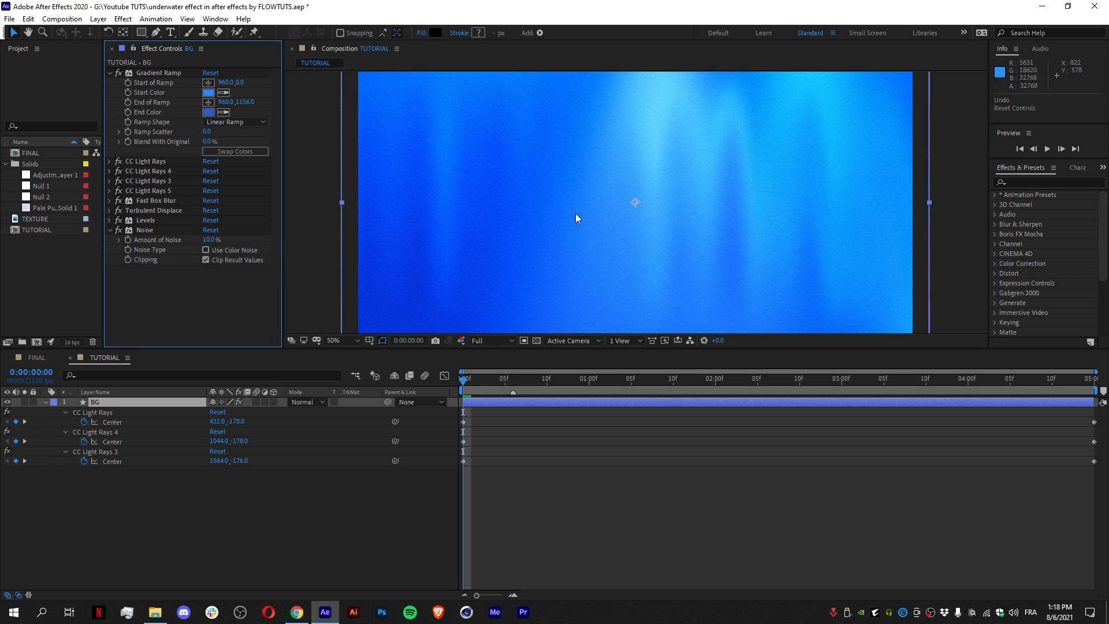
mouse_move(168, 257)
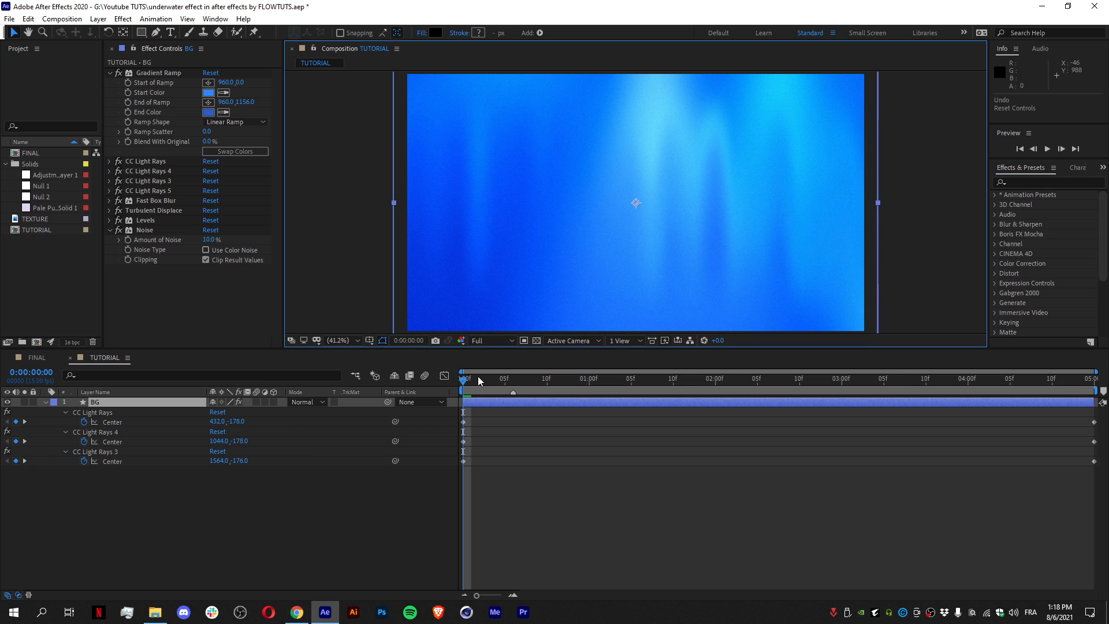
key(space)
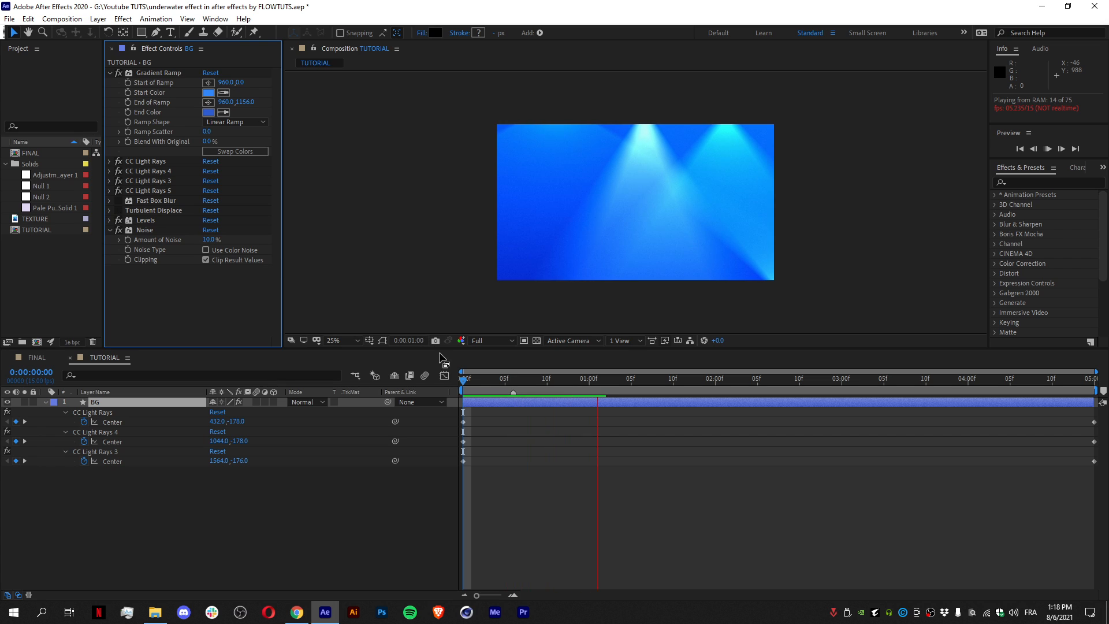
click(919, 379)
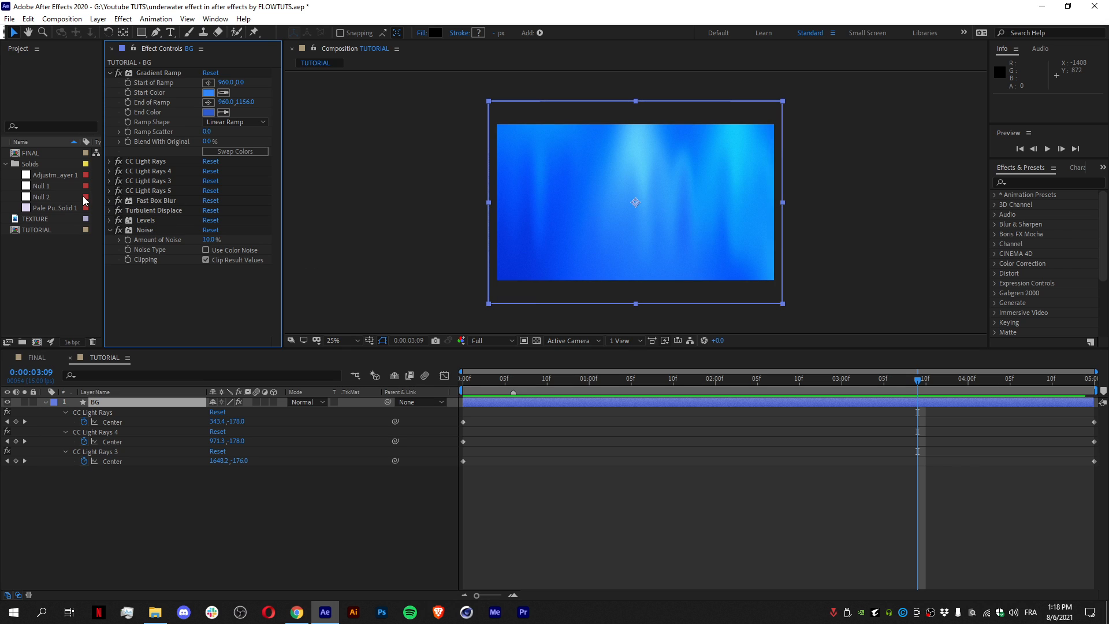
mouse_move(584, 389)
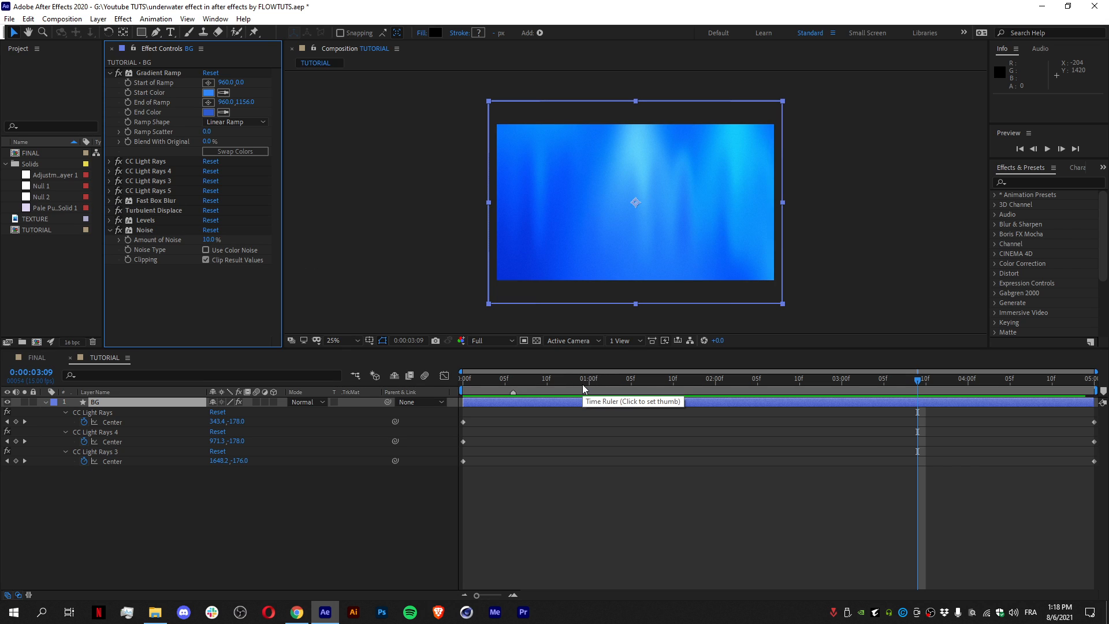